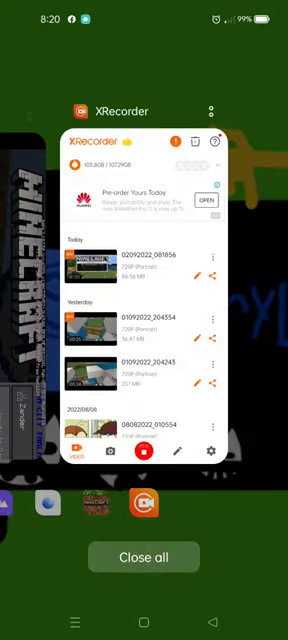
# Switch back to Minecraft from recent apps and open the Construction blocks inventory
pyautogui.click(144, 558)
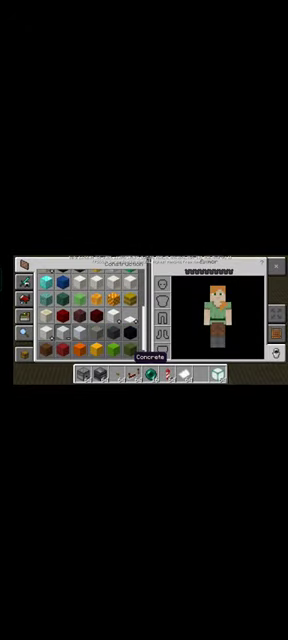
pyautogui.click(69, 347)
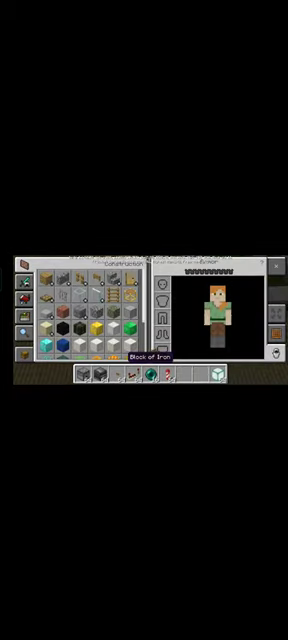
pyautogui.scroll(-3)
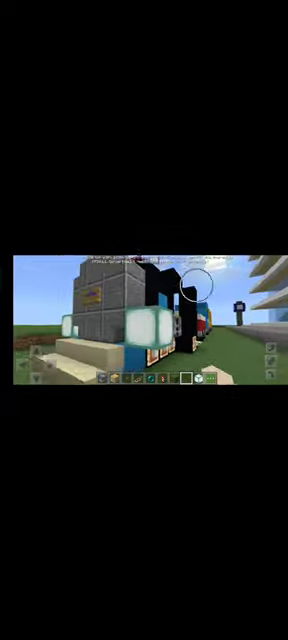
# Pause the game after touring the SM City mall, opening the pause menu
pyautogui.press('escape')
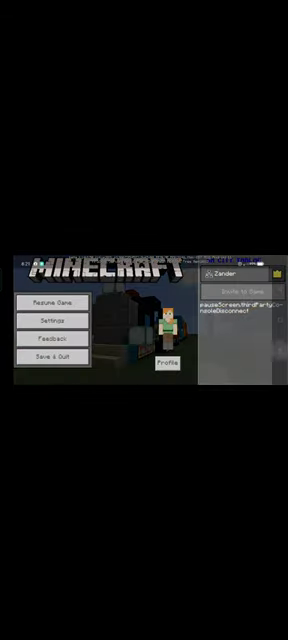